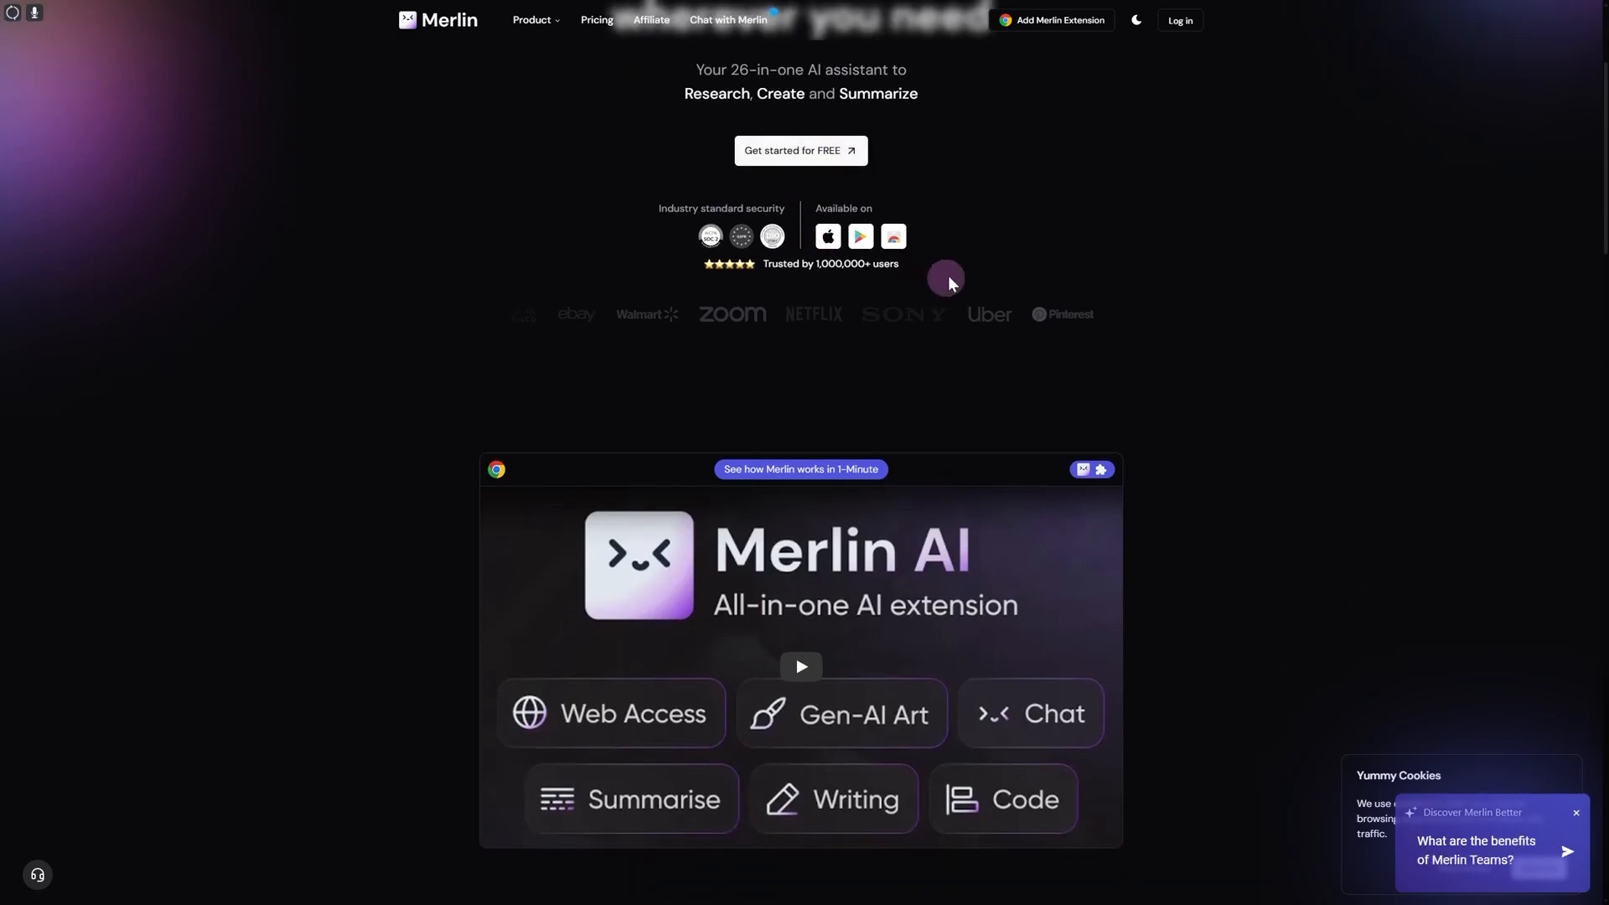
pyautogui.moveTo(1126, 244)
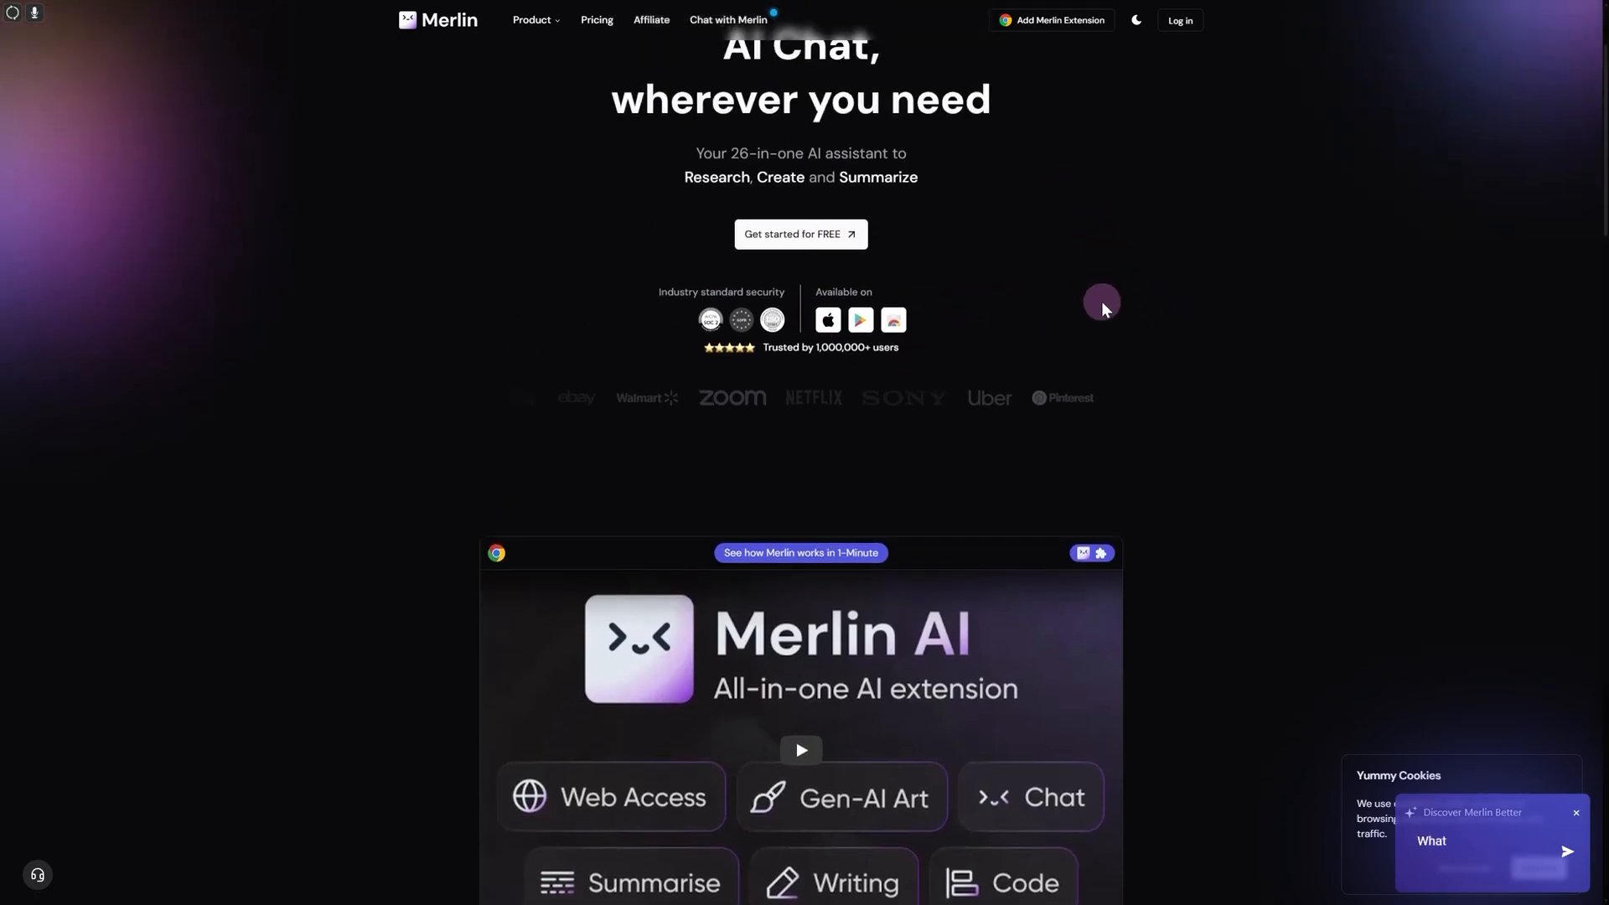
# Step: Scroll through the Merlin chat home's Merlin Quests cards and prompt box
pyautogui.scroll(-3)
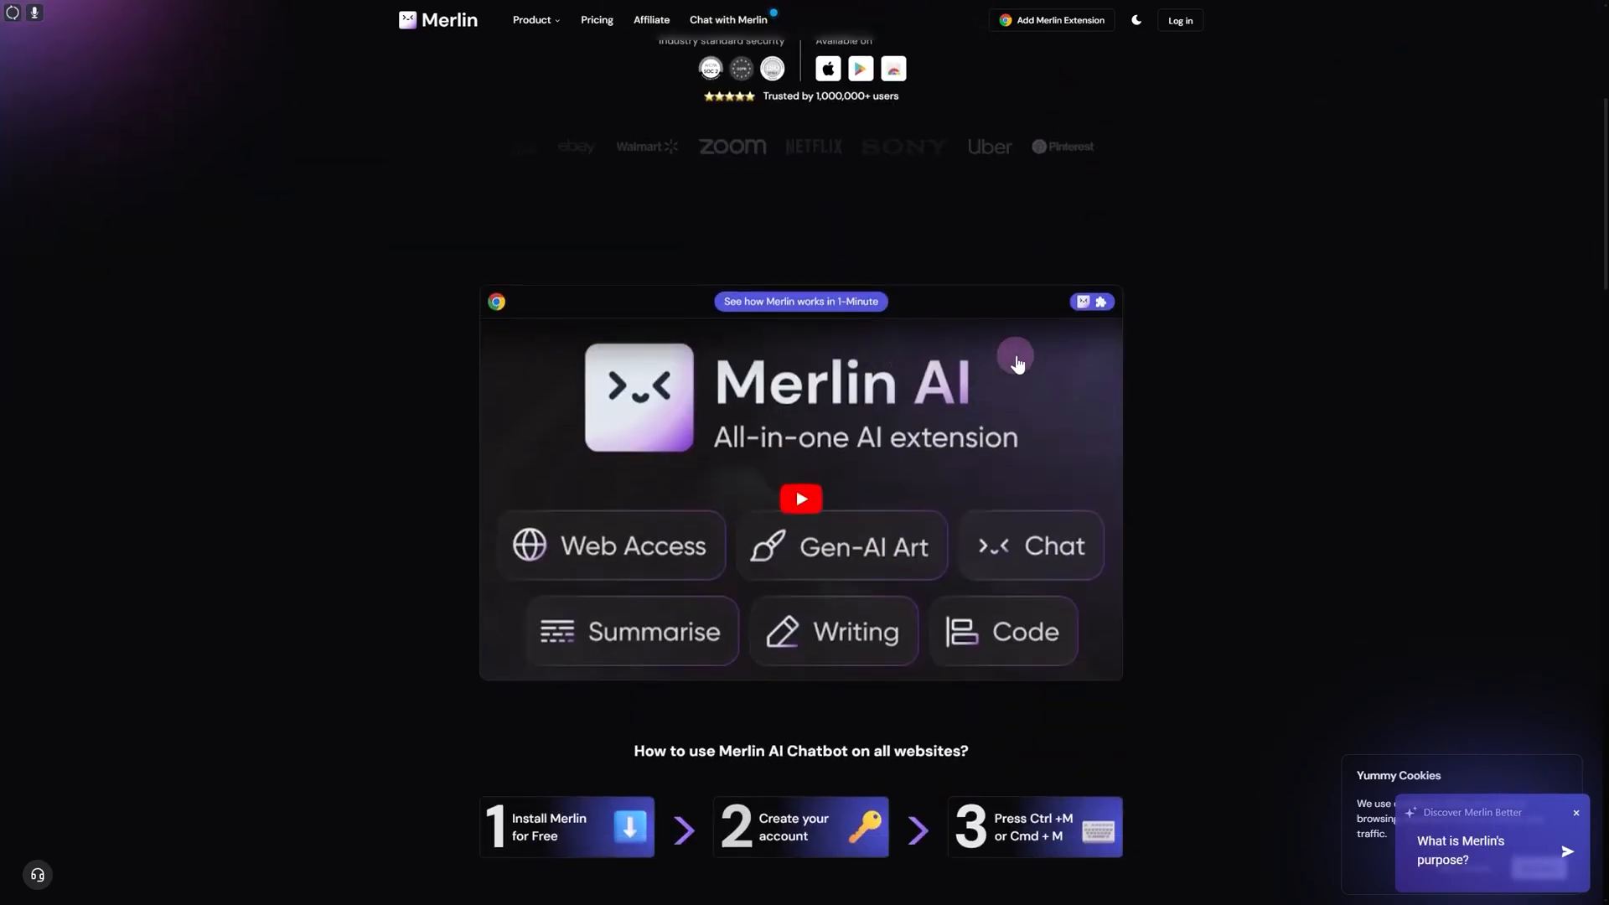
pyautogui.scroll(-3)
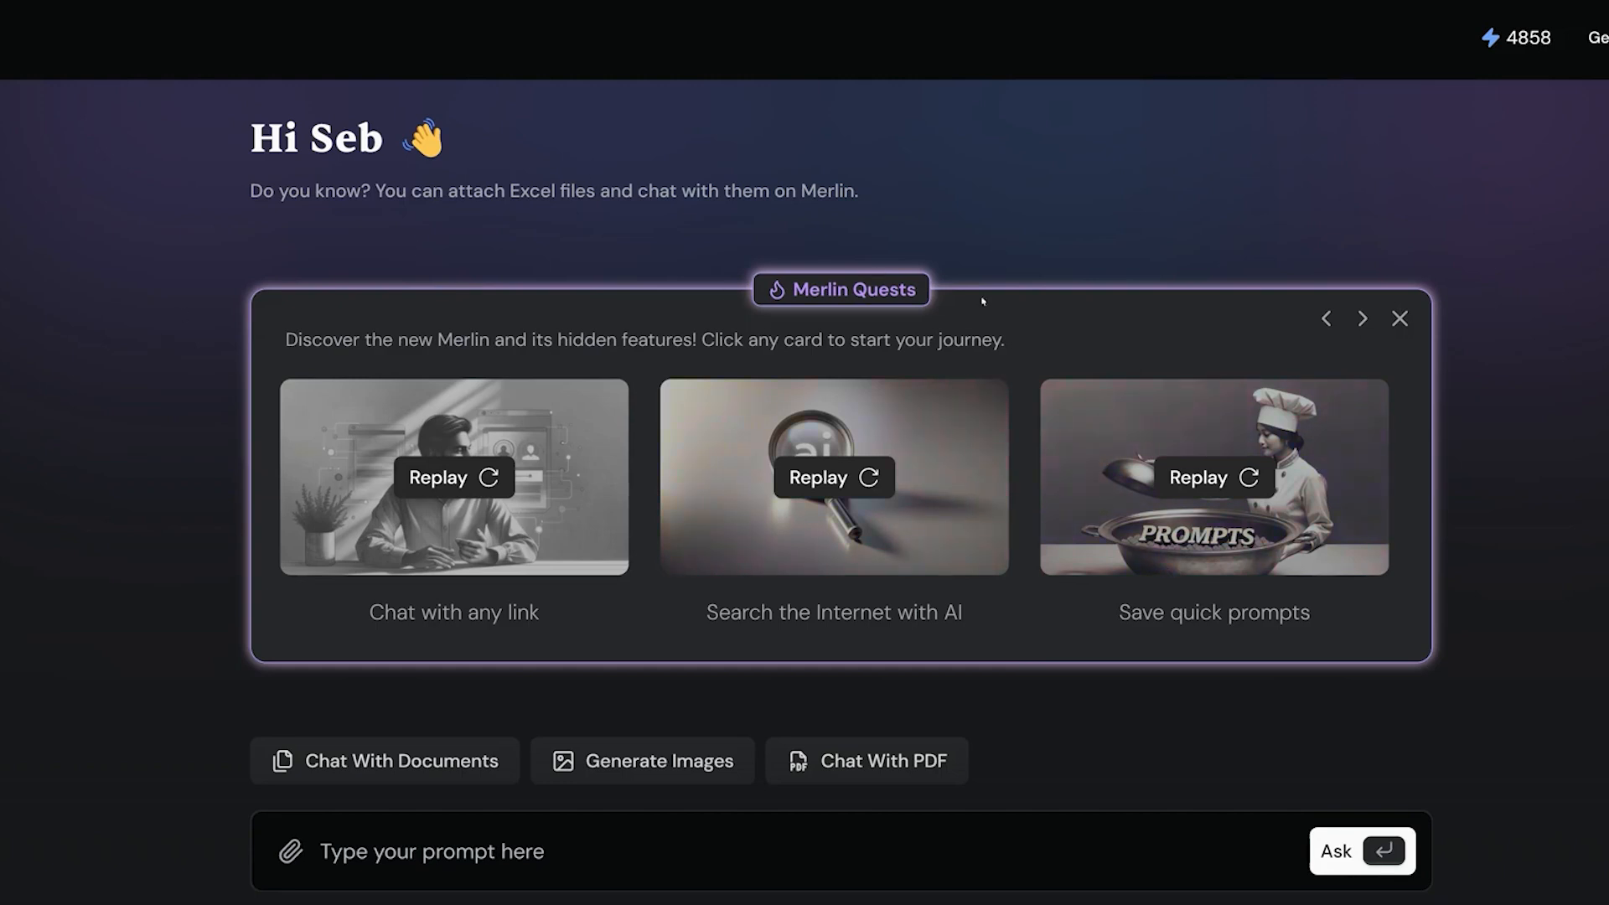
pyautogui.moveTo(1046, 164)
pyautogui.write('/')
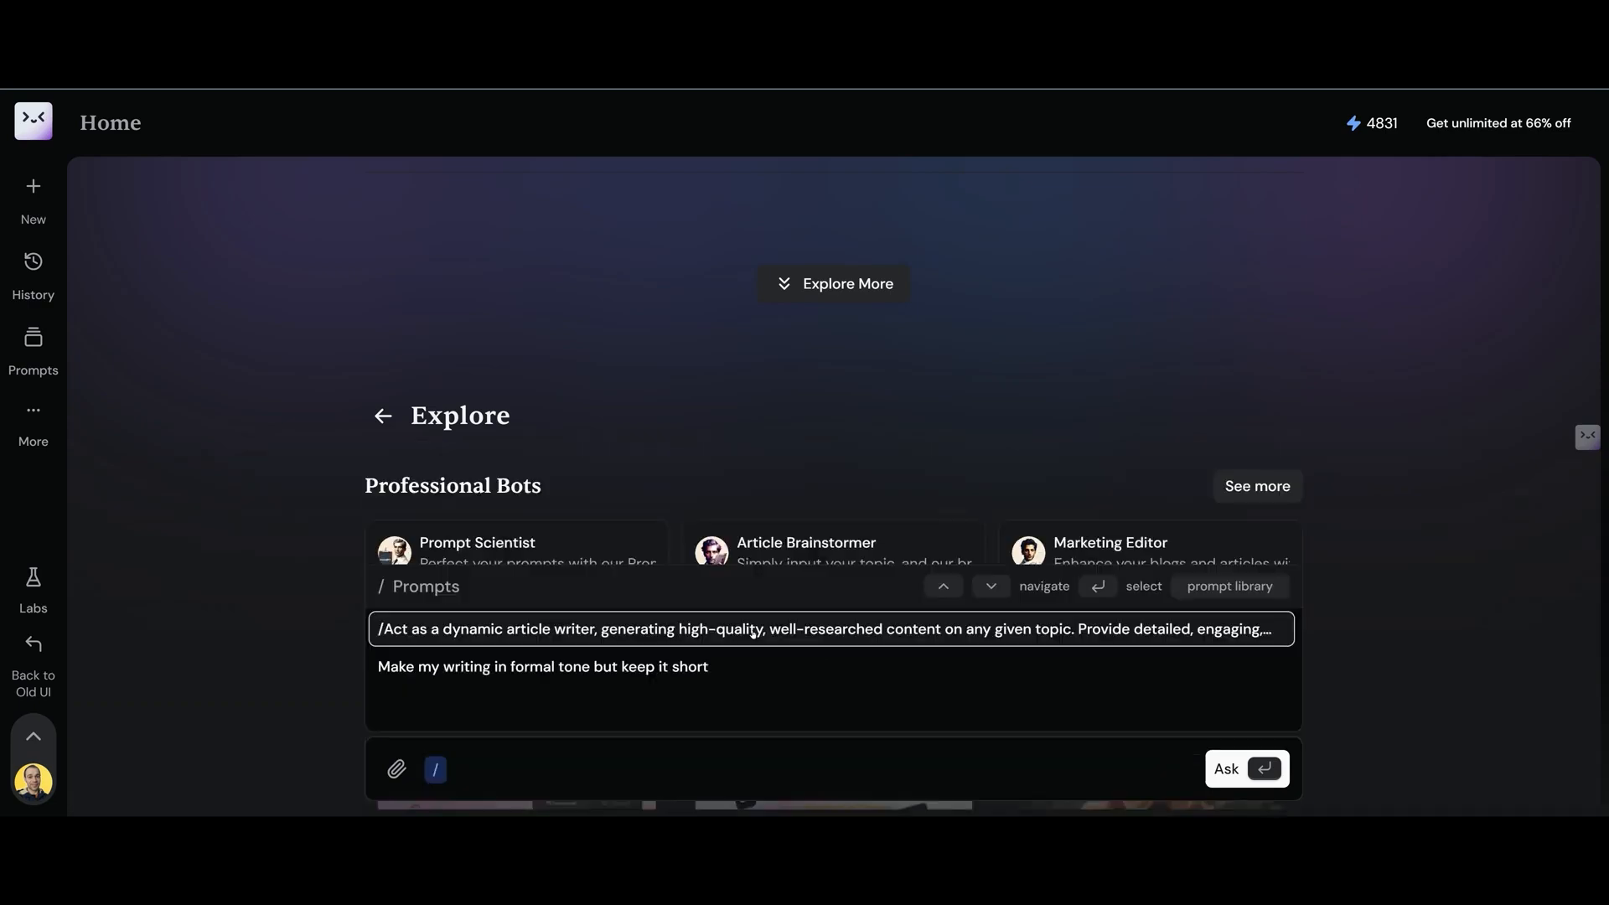
# Step: Open the Prompts Library page showing the two saved prompts and public prompts
pyautogui.click(821, 629)
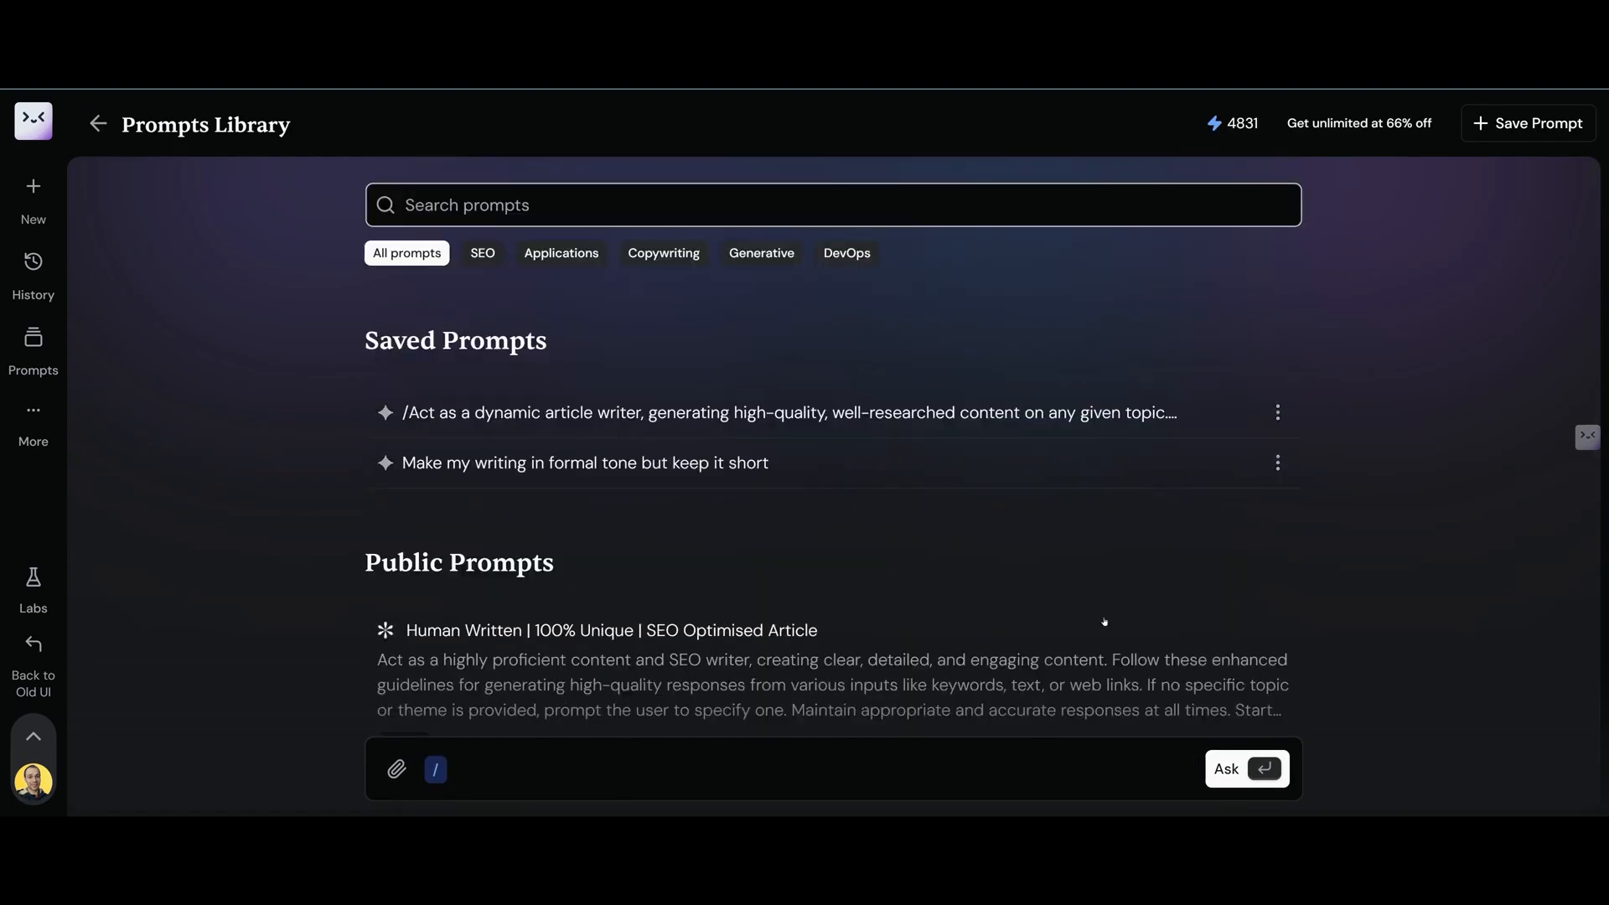
pyautogui.moveTo(929, 562)
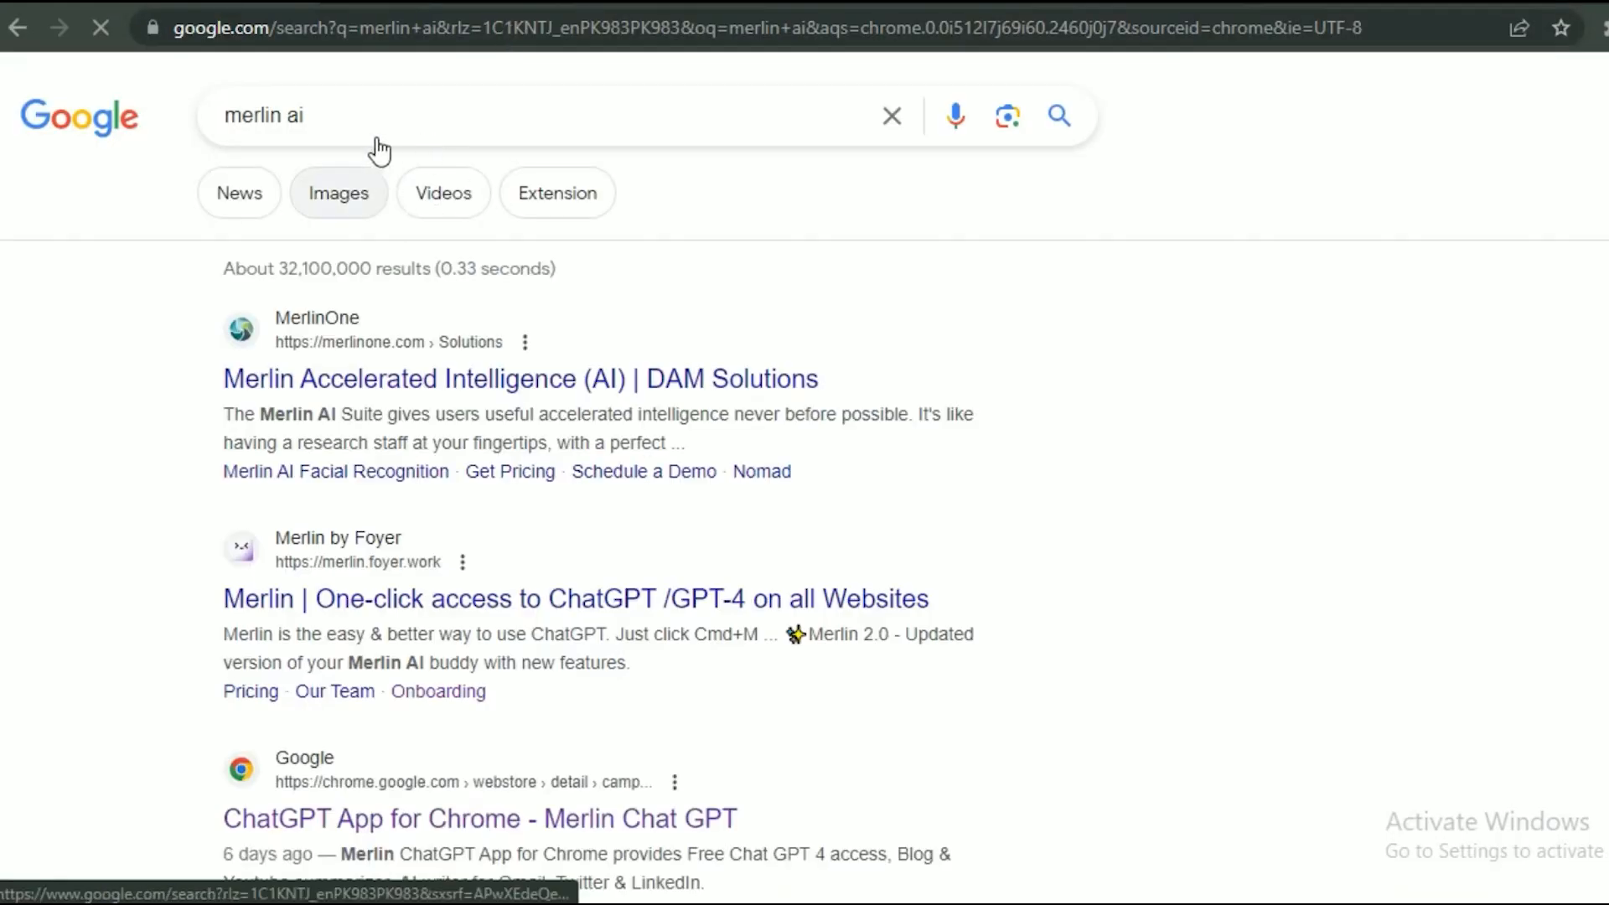
# Step: Scroll the Google results for 'merlin ai' toward the Merlin Chat GPT listing
pyautogui.scroll(-3)
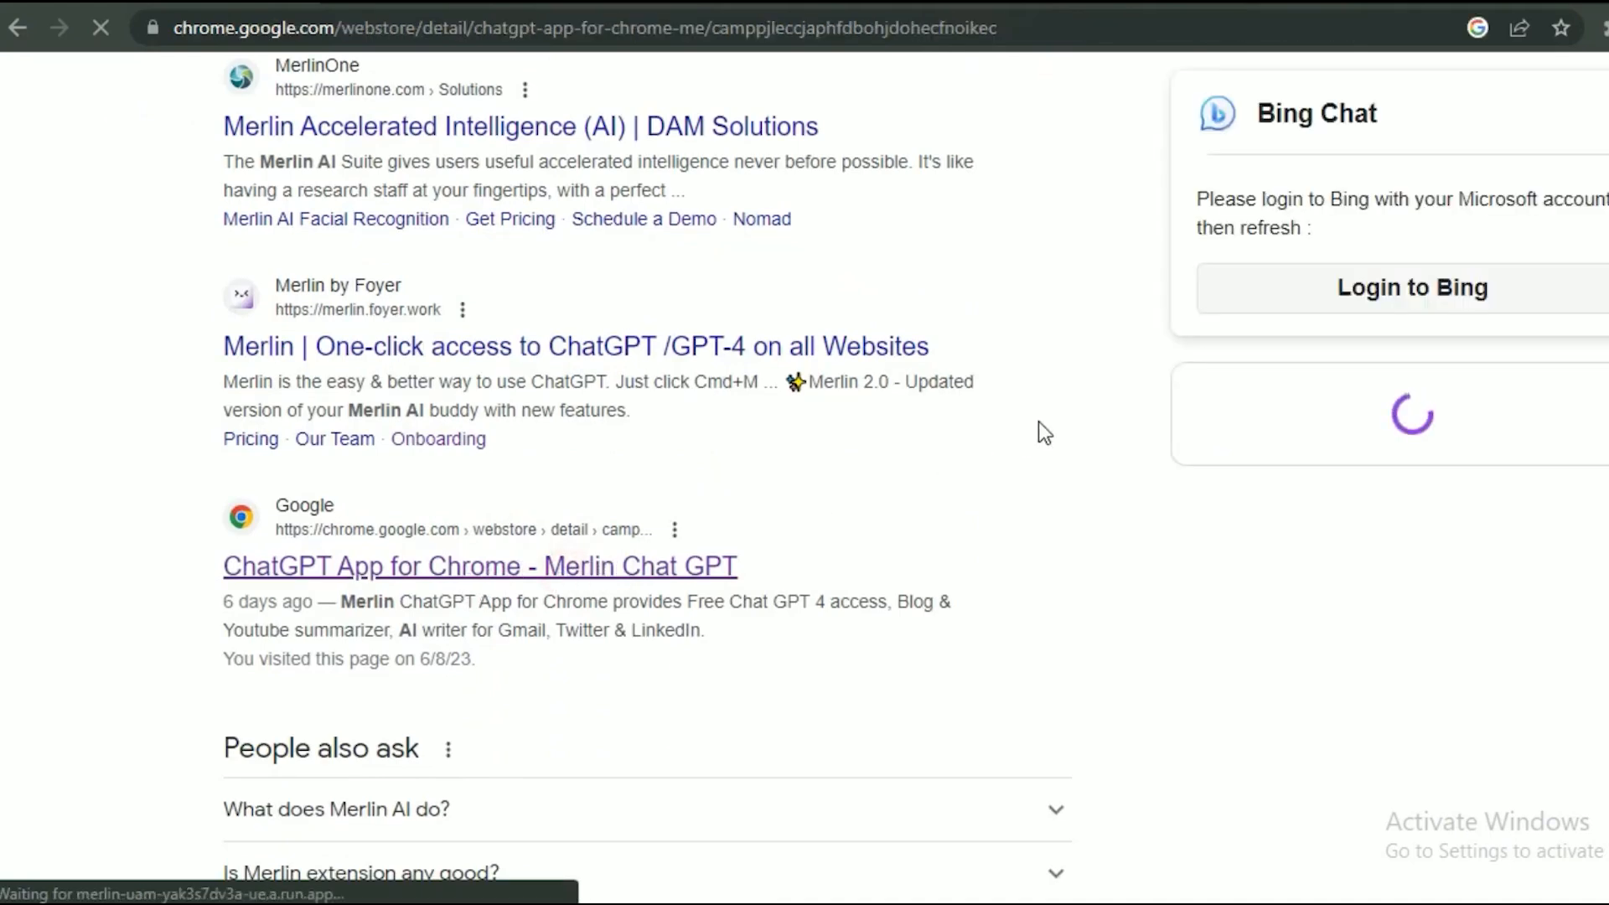
# Step: Open the 'ChatGPT App for Chrome - Merlin Chat GPT' listing and scroll to its overview video
pyautogui.click(480, 565)
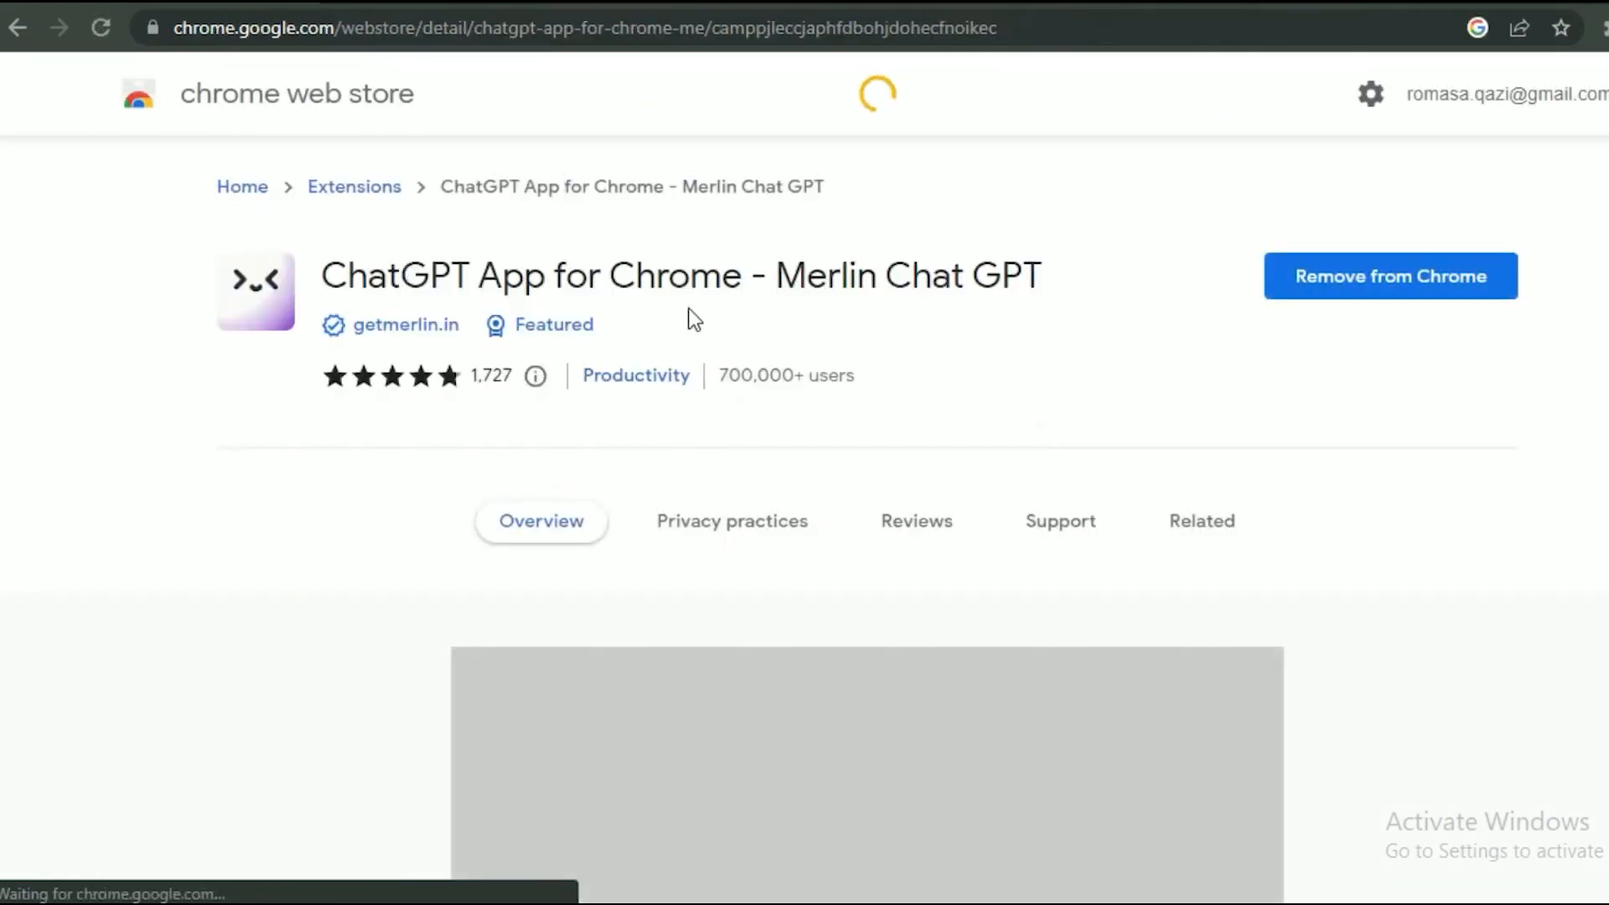
pyautogui.scroll(-3)
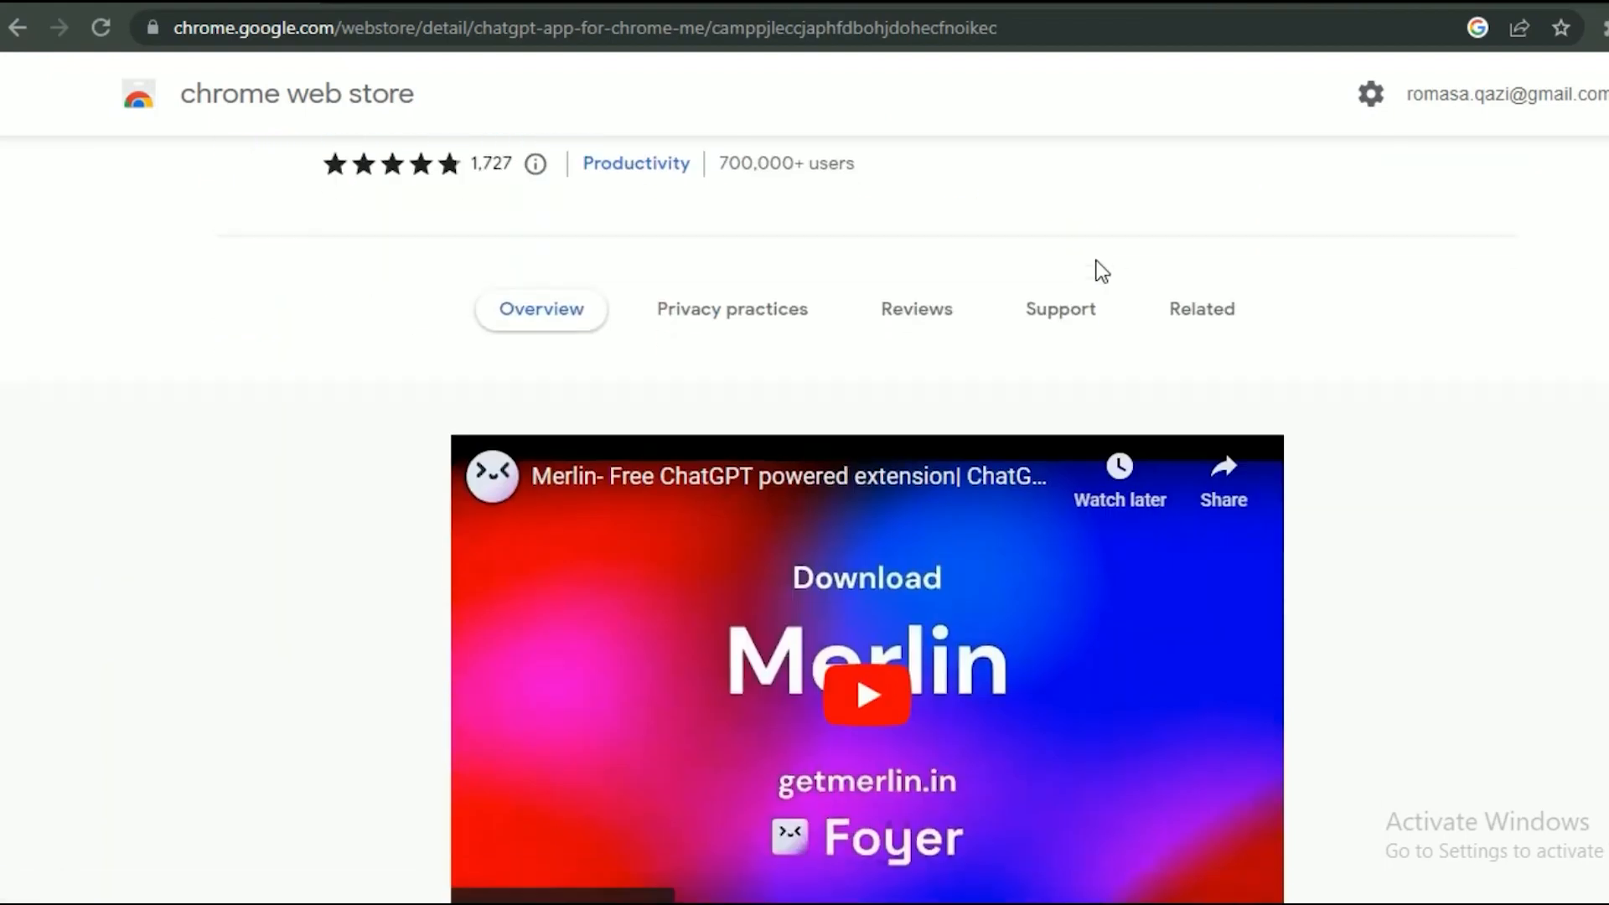